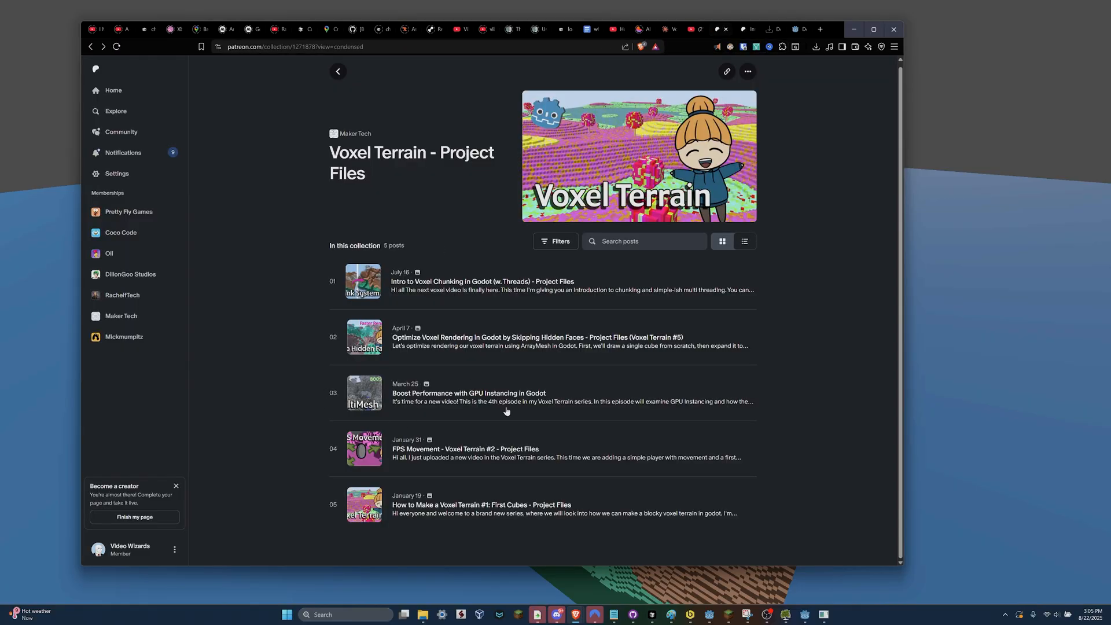
{"action": "mouse_move", "coordinate": [718, 526]}
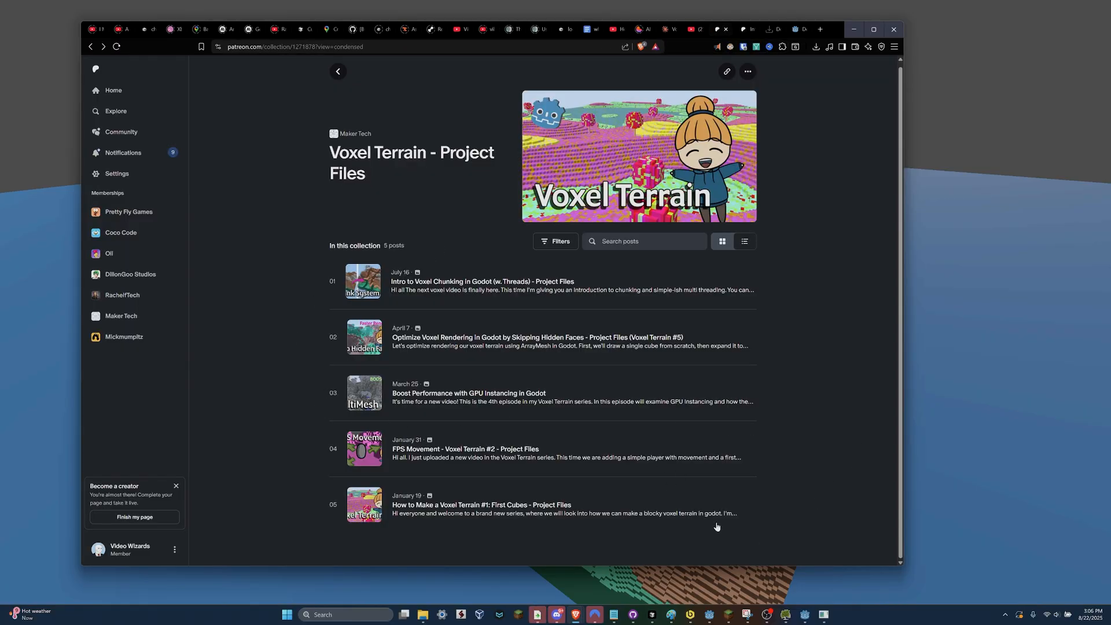
{"action": "mouse_move", "coordinate": [650, 614]}
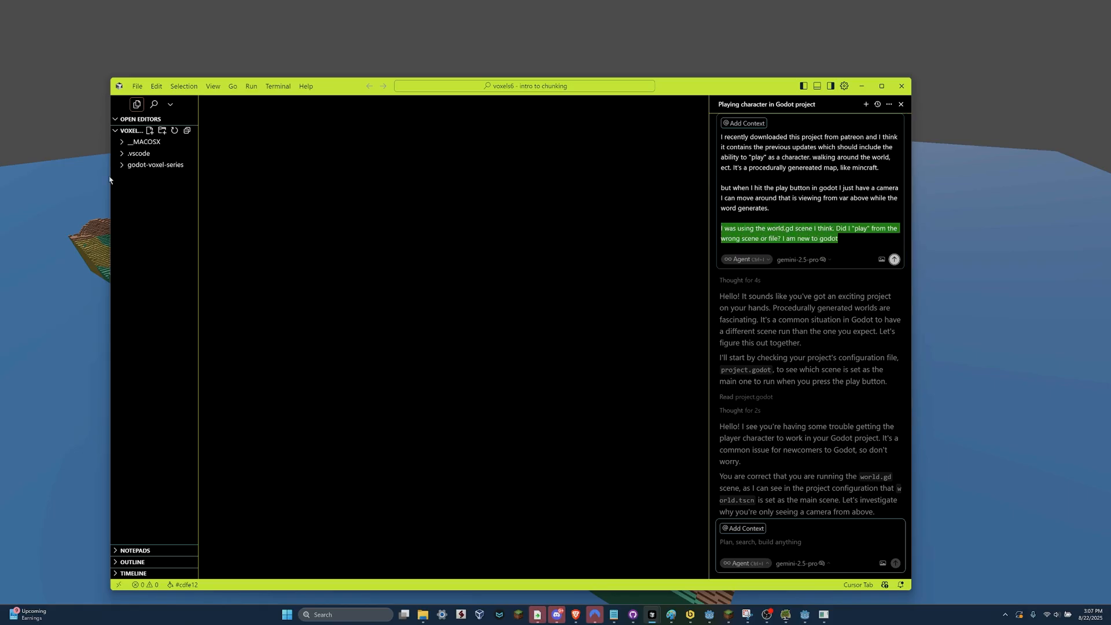
Expand the godot-voxel-series folder and ask the Agent why only a floating camera appears
{"action": "left_click", "coordinate": [155, 164]}
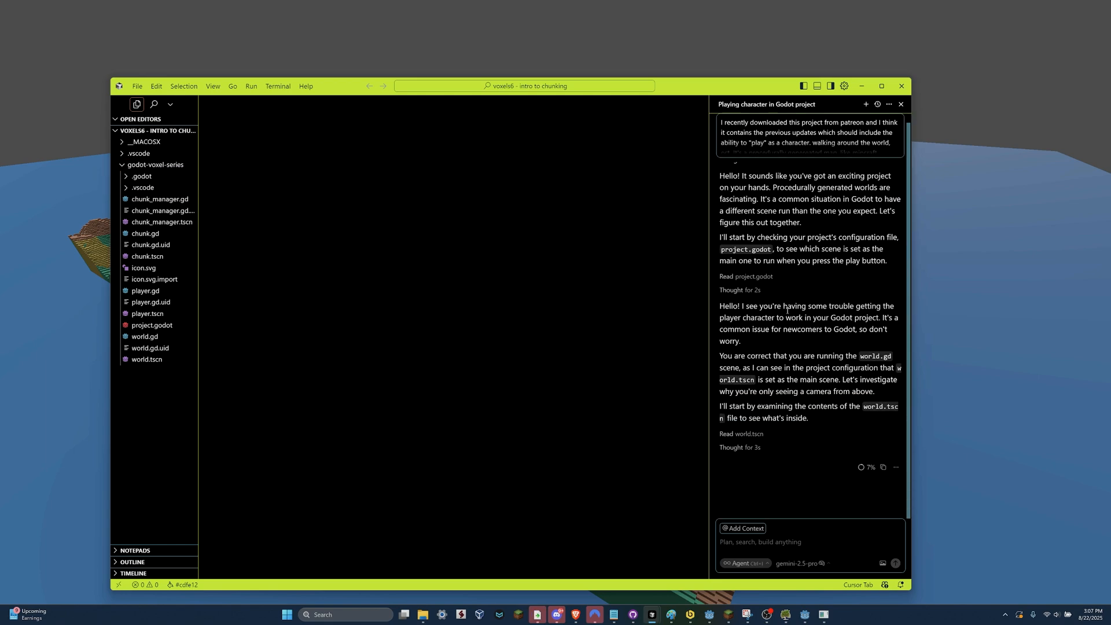
{"action": "scroll", "scroll_direction": "down", "scroll_amount": 3}
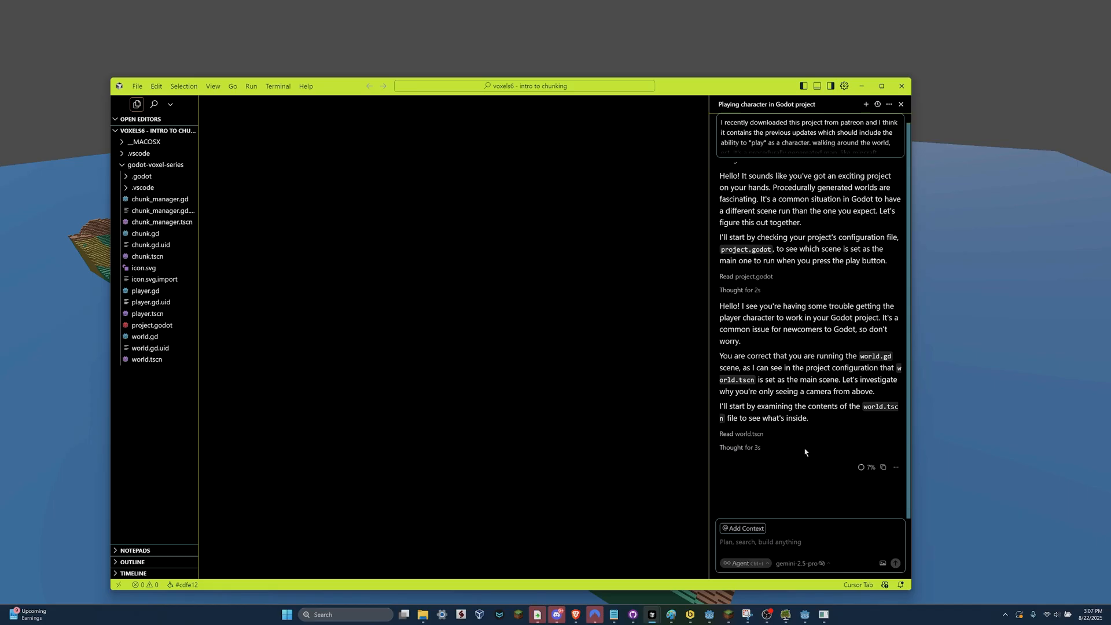
{"action": "mouse_move", "coordinate": [763, 453]}
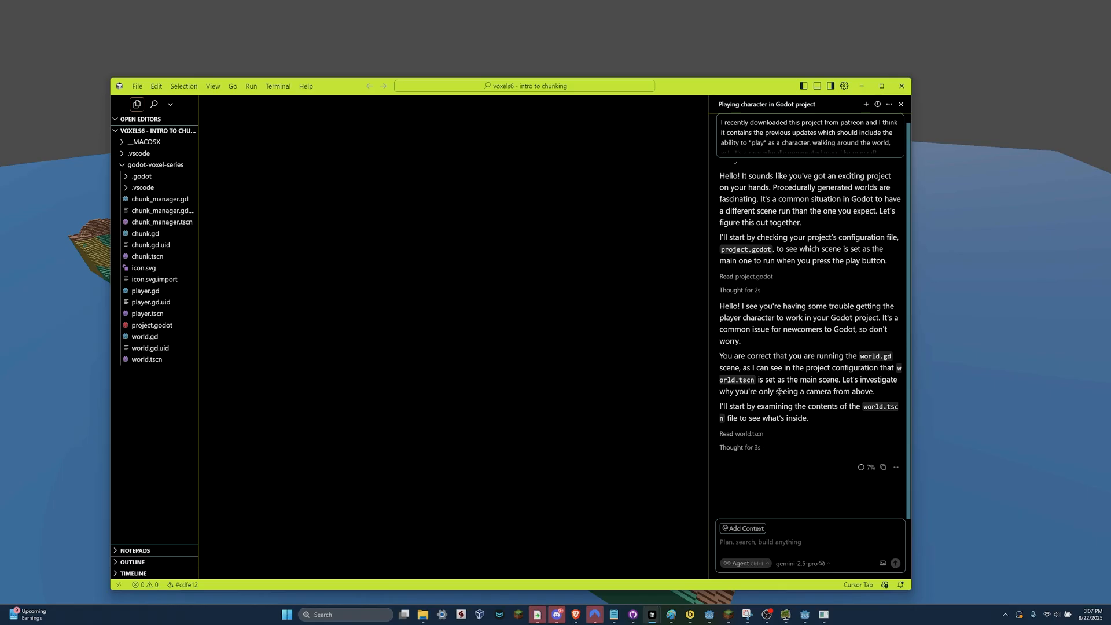
{"action": "left_click", "coordinate": [144, 267]}
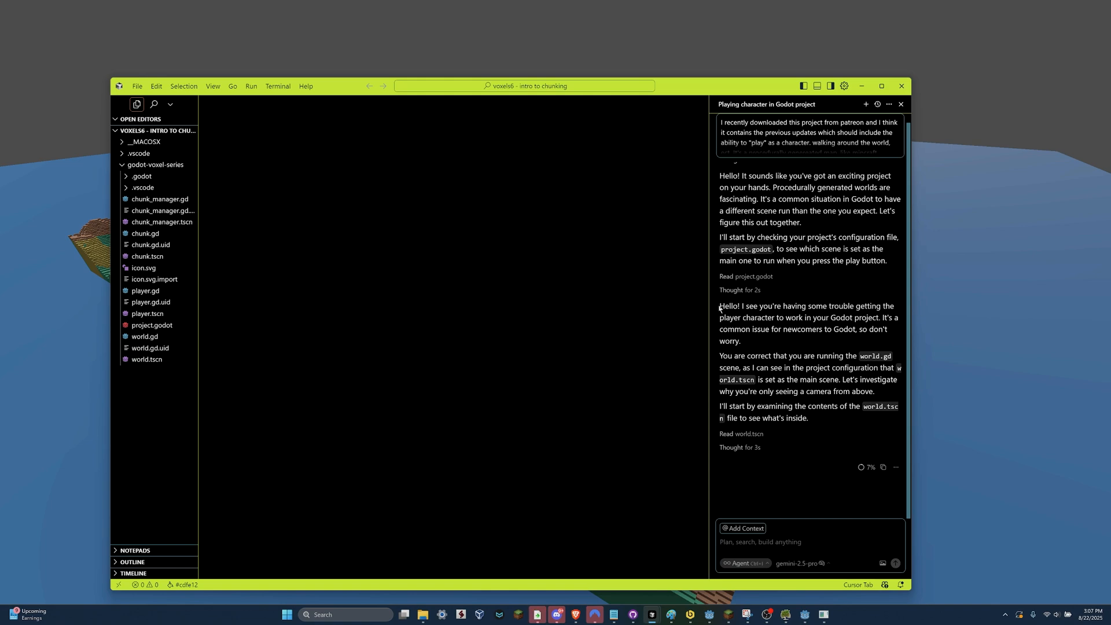
{"action": "mouse_move", "coordinate": [801, 410]}
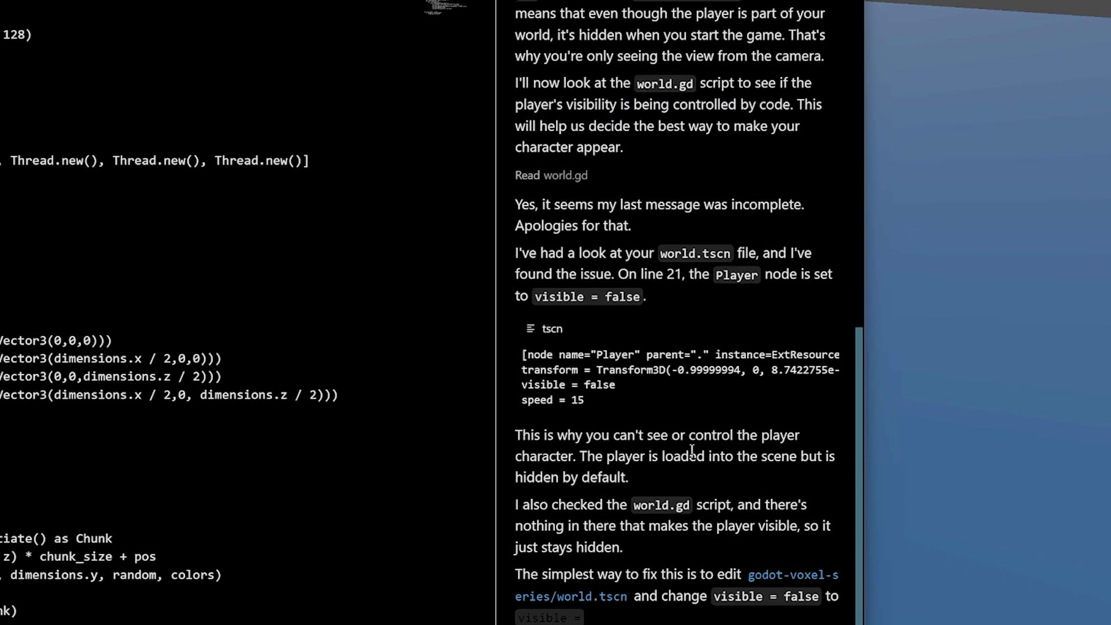
{"action": "scroll", "scroll_direction": "down", "scroll_amount": 3}
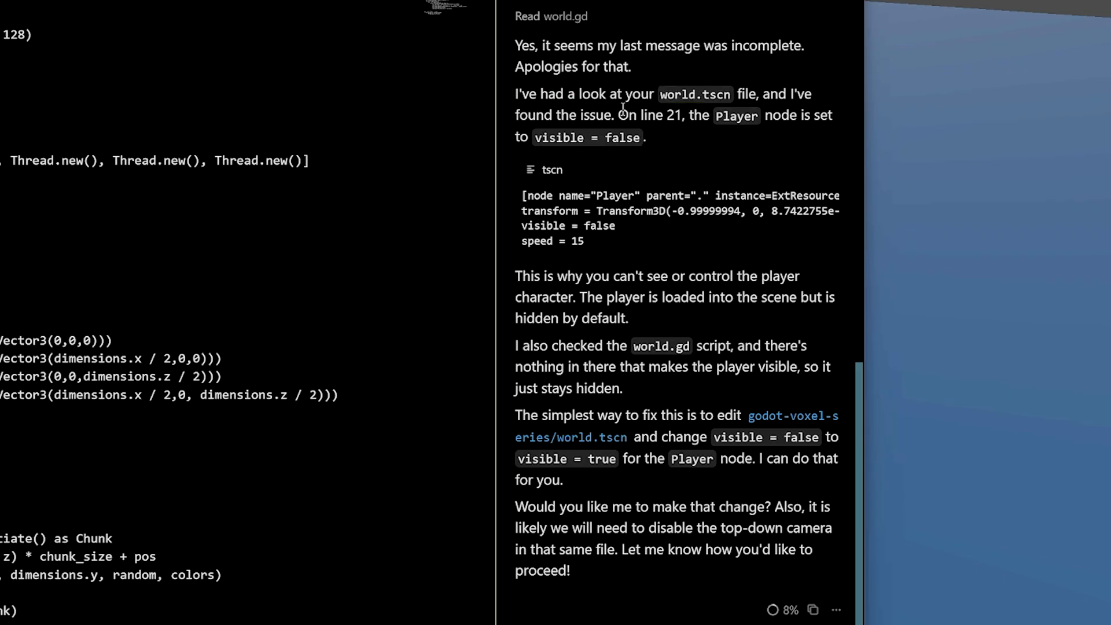
{"action": "mouse_move", "coordinate": [582, 143]}
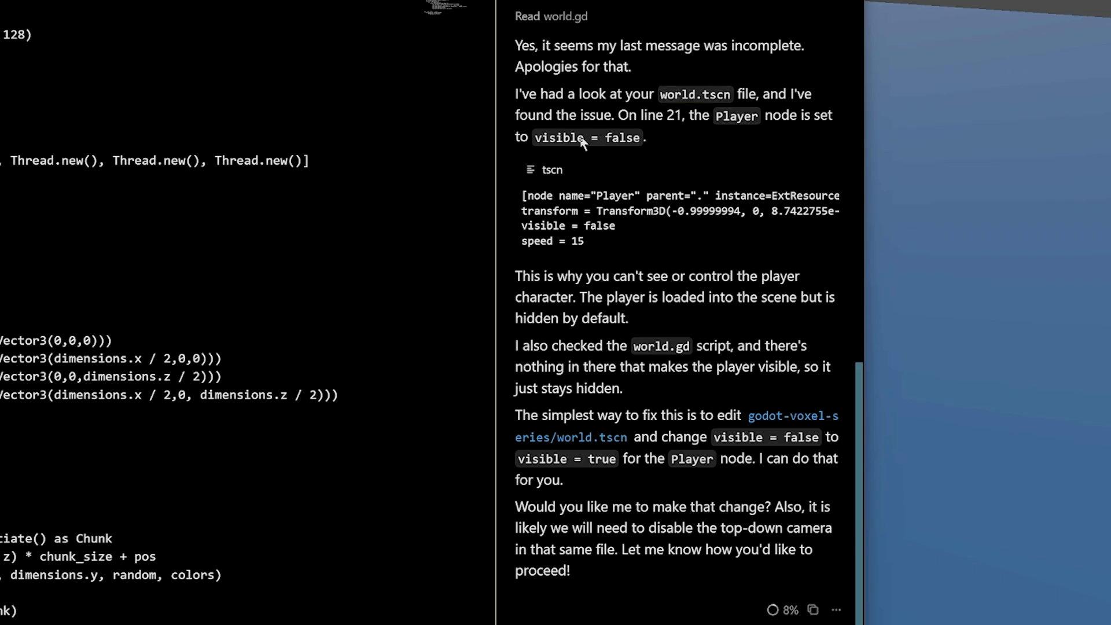
{"action": "mouse_move", "coordinate": [644, 276]}
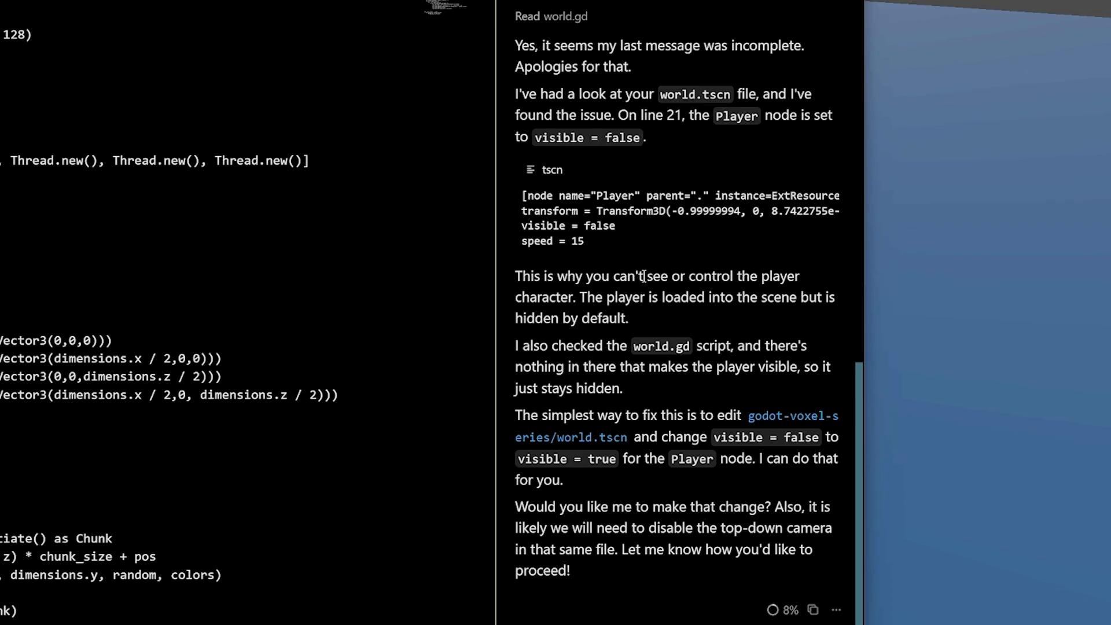
{"action": "mouse_move", "coordinate": [673, 284]}
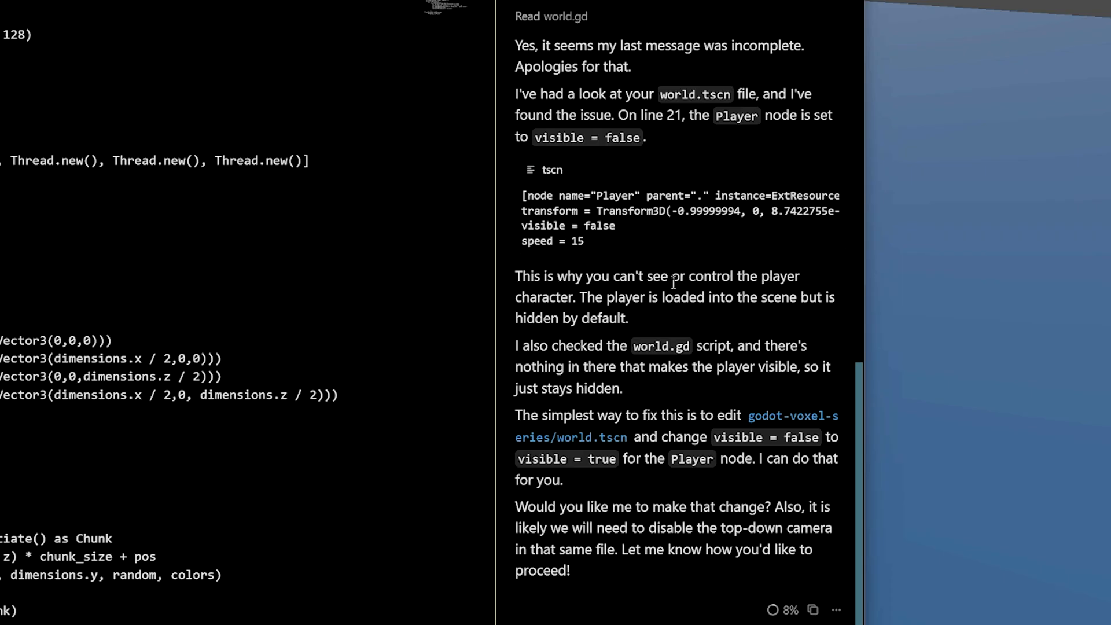
{"action": "mouse_move", "coordinate": [808, 428]}
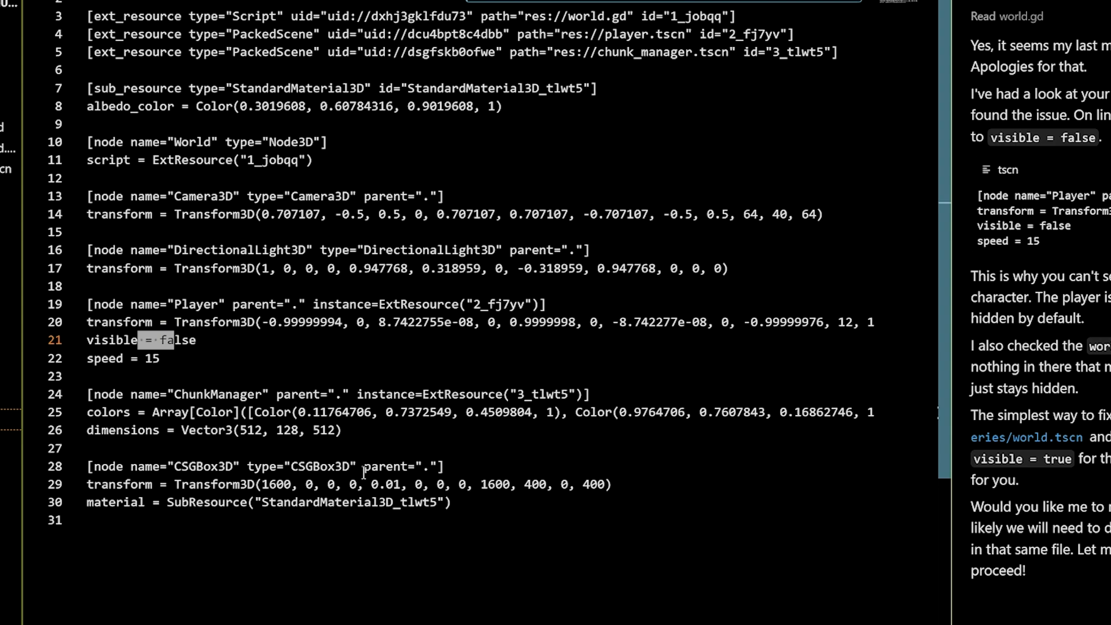
Change the Player node's visible value from false to true in world.tscn
{"action": "double_click", "coordinate": [180, 340]}
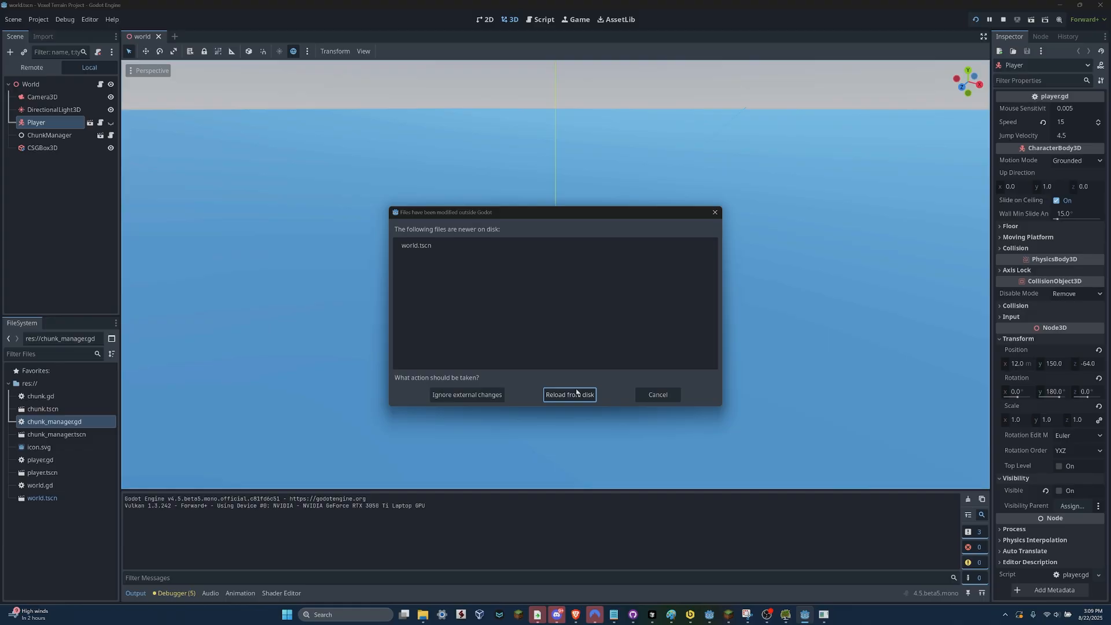
Reload world.tscn from disk in Godot's files-modified-outside dialog
{"action": "left_click", "coordinate": [569, 394]}
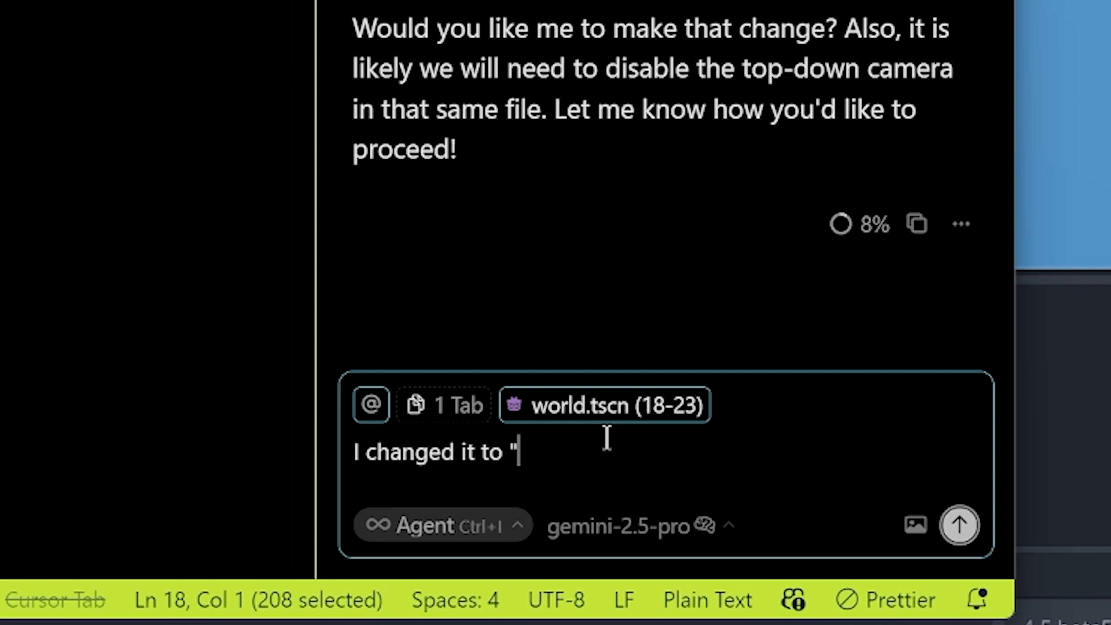
Tell the agent that setting visible to true changed nothing and let it comment out the top-down camera
{"action": "type", "text": "true\" but t"}
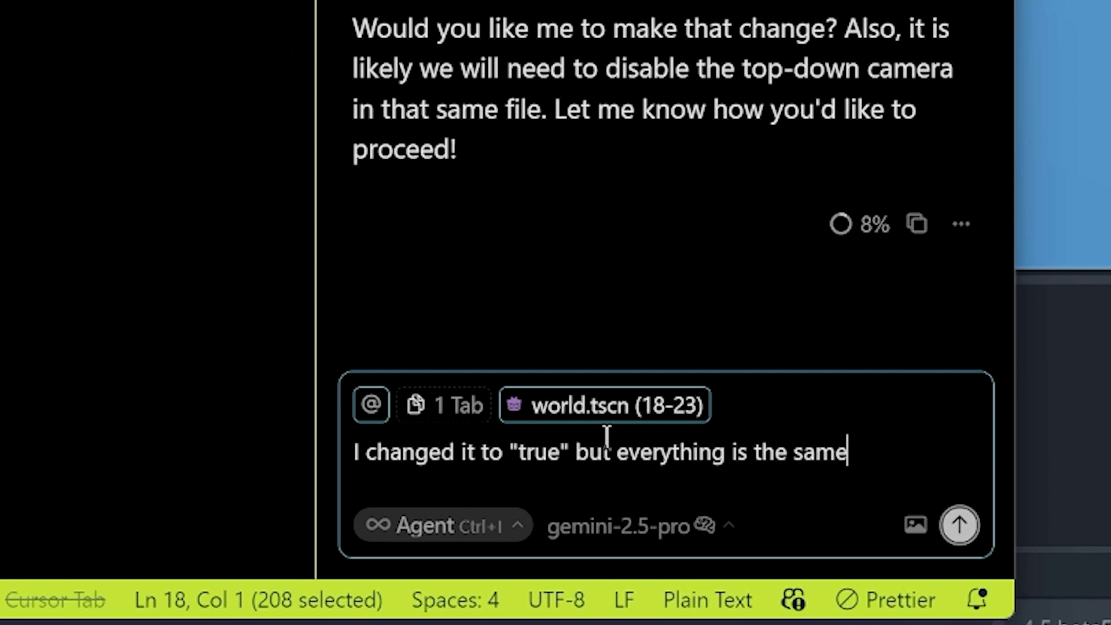
{"action": "type", "text": ". I'm still hst"}
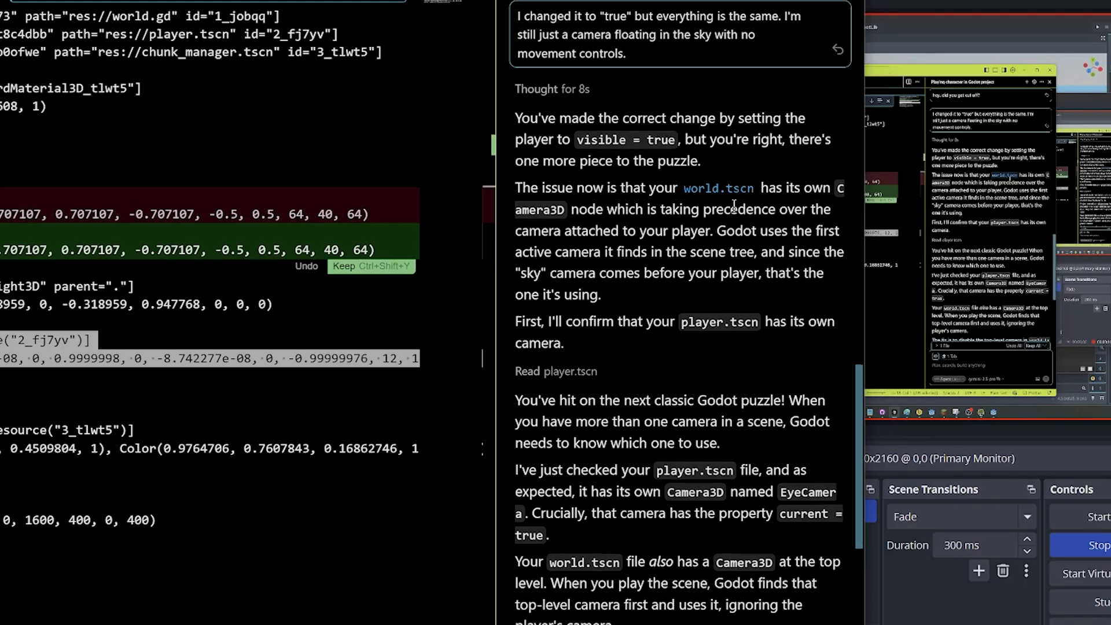
{"action": "scroll", "scroll_direction": "down", "scroll_amount": 3}
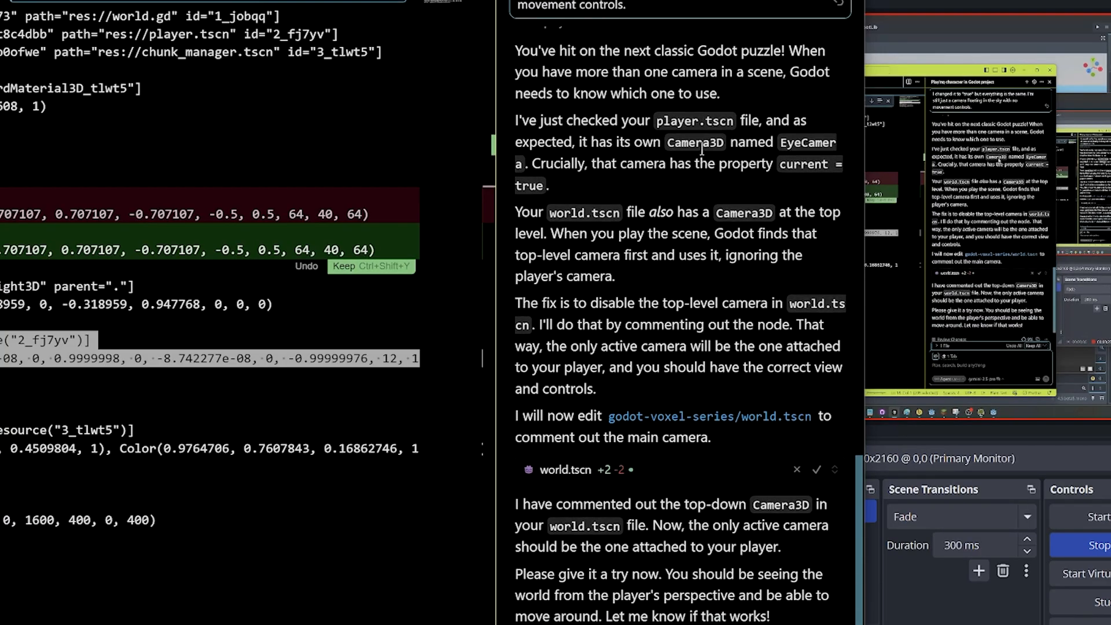
{"action": "scroll", "scroll_direction": "down", "scroll_amount": 3}
{"action": "type", "text": "You misdiagnosed the issue. Are you sure you understand my project? If neither of us uunderstand it, what should I do?"}
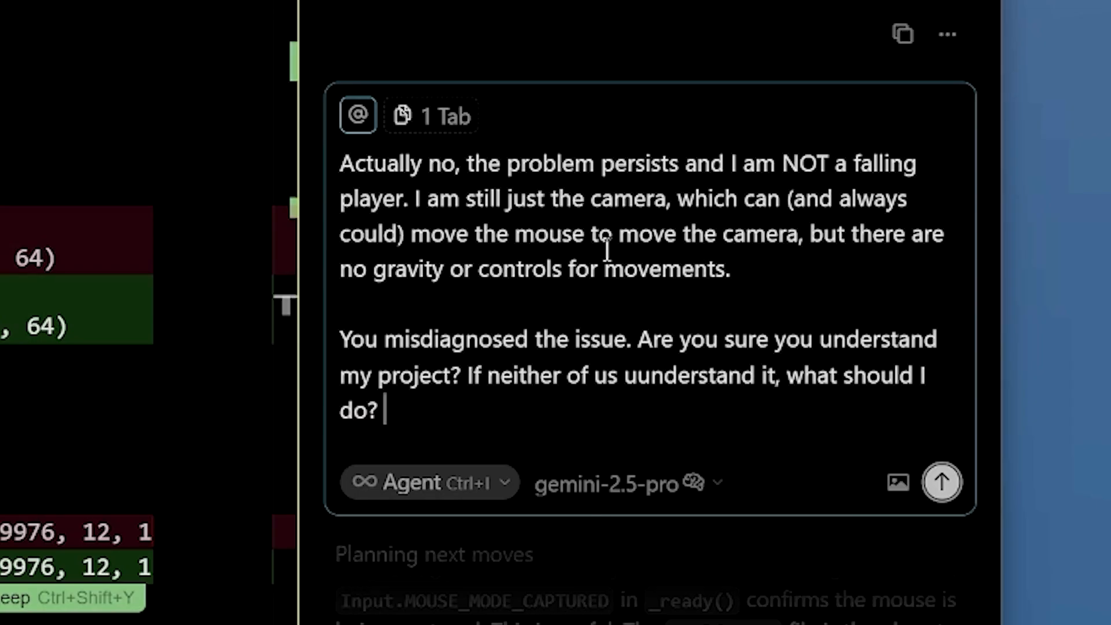
{"action": "mouse_move", "coordinate": [685, 535]}
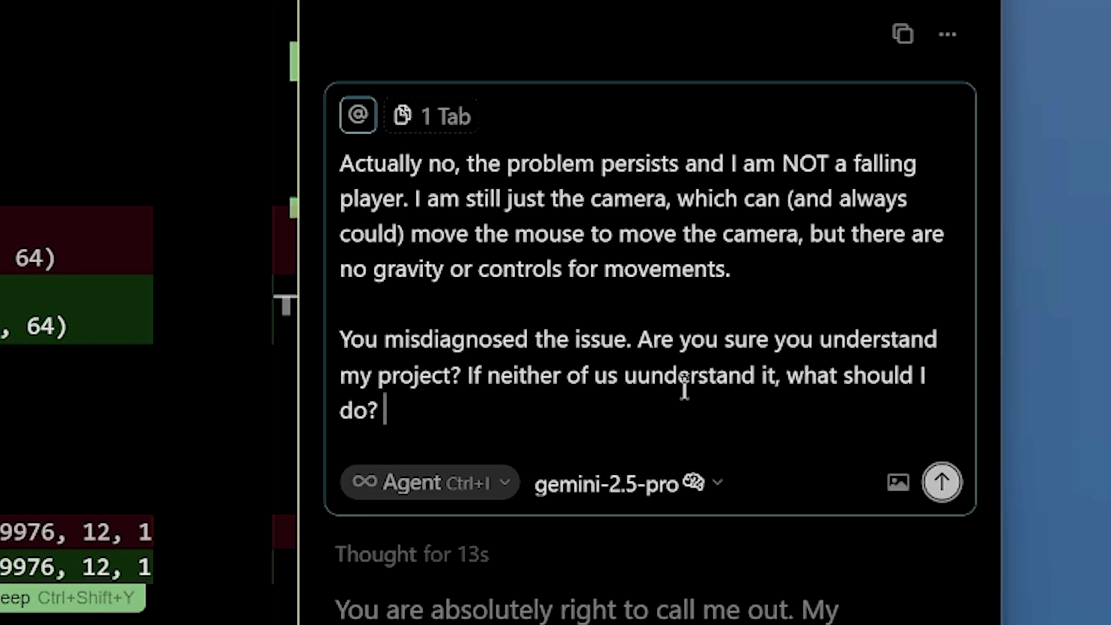
{"action": "mouse_move", "coordinate": [684, 390]}
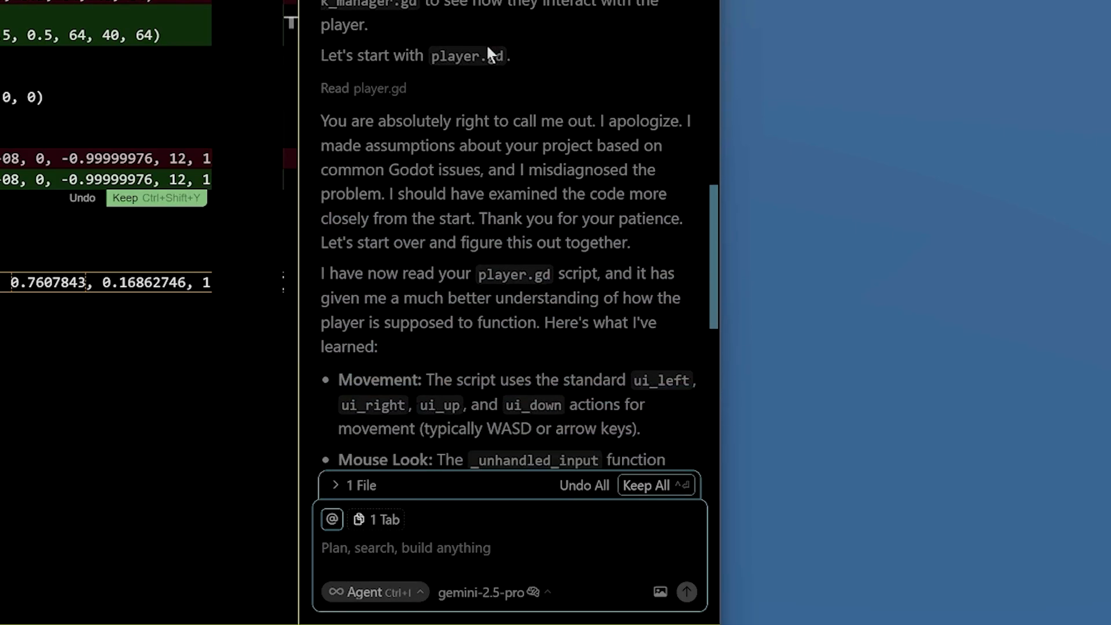
Have the agent apply its flying = false change since WASD still does nothing
{"action": "scroll", "scroll_direction": "down", "scroll_amount": 3}
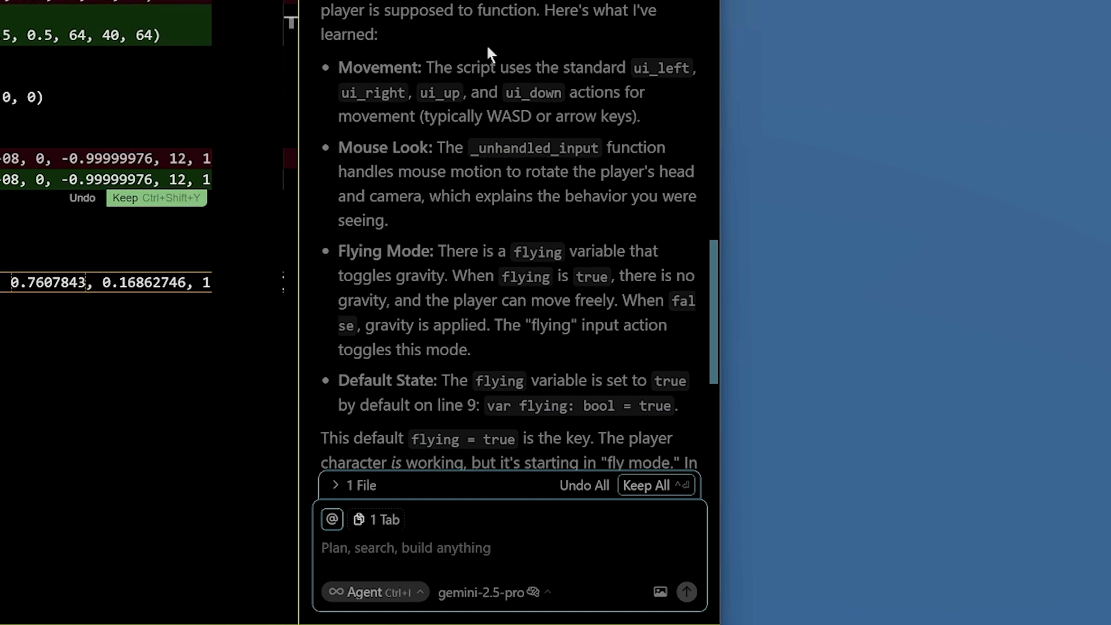
{"action": "scroll", "scroll_direction": "down", "scroll_amount": 3}
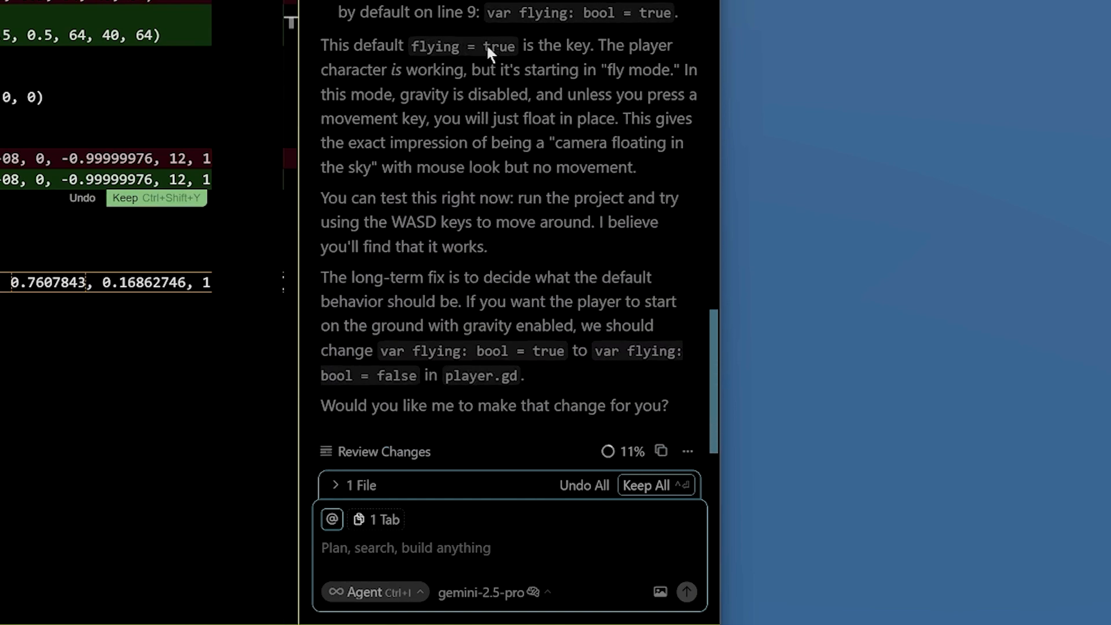
{"action": "scroll", "scroll_direction": "down", "scroll_amount": 3}
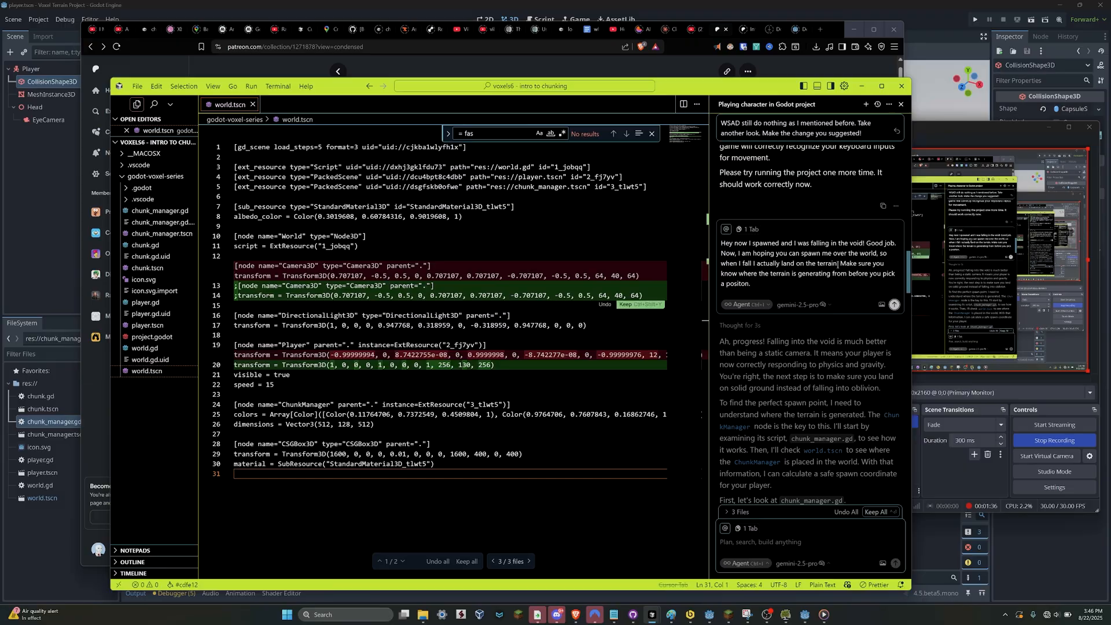
Send and review the follow-up asking whether the fixes respected the project's design patterns or were hacks
{"action": "scroll", "scroll_direction": "down", "scroll_amount": 3}
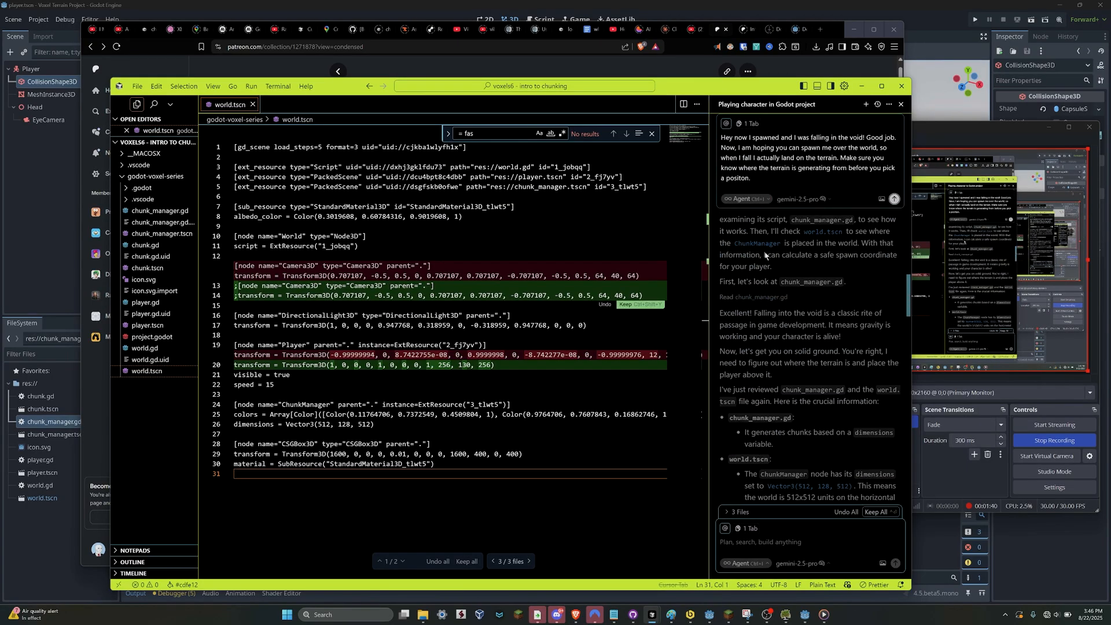
{"action": "scroll", "scroll_direction": "down", "scroll_amount": 3}
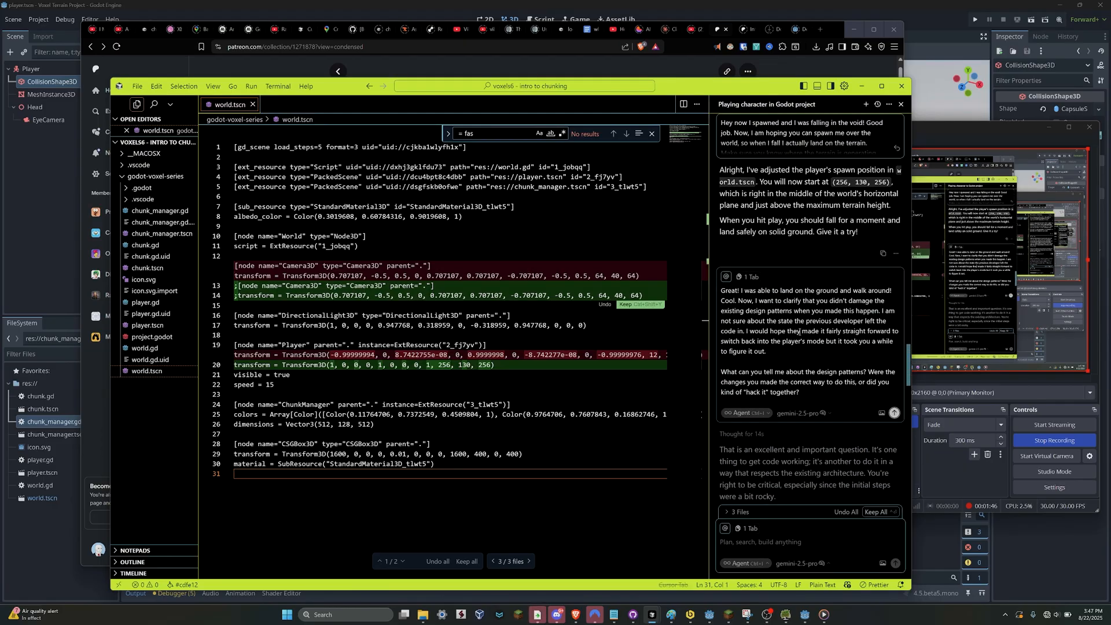
{"action": "scroll", "scroll_direction": "down", "scroll_amount": 3}
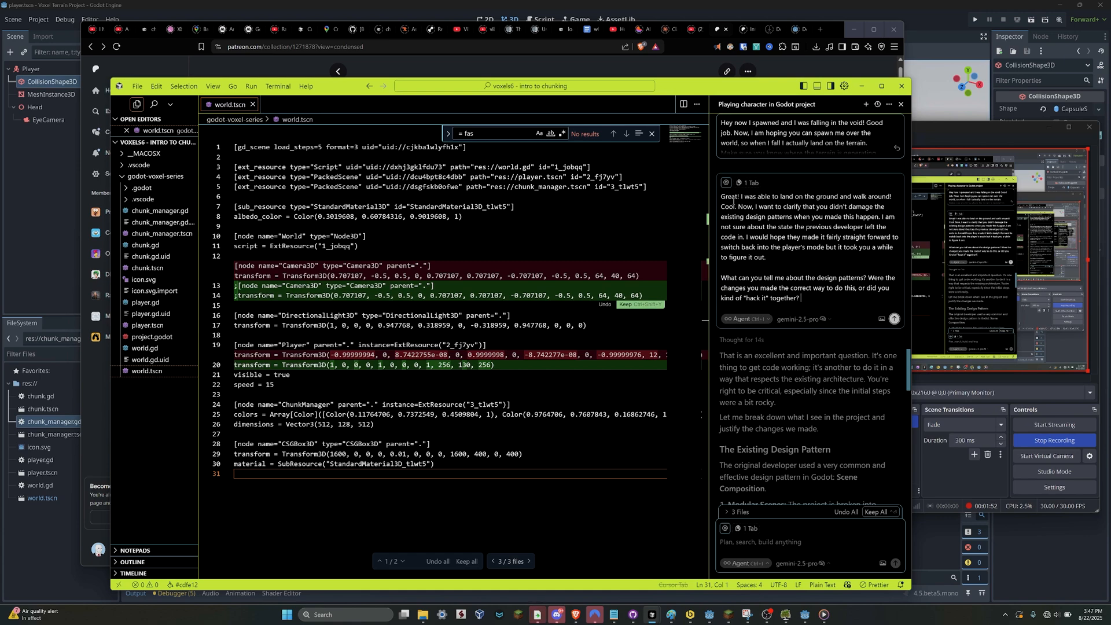
{"action": "left_click_drag", "start_coordinate": [721, 206], "coordinate": [819, 229]}
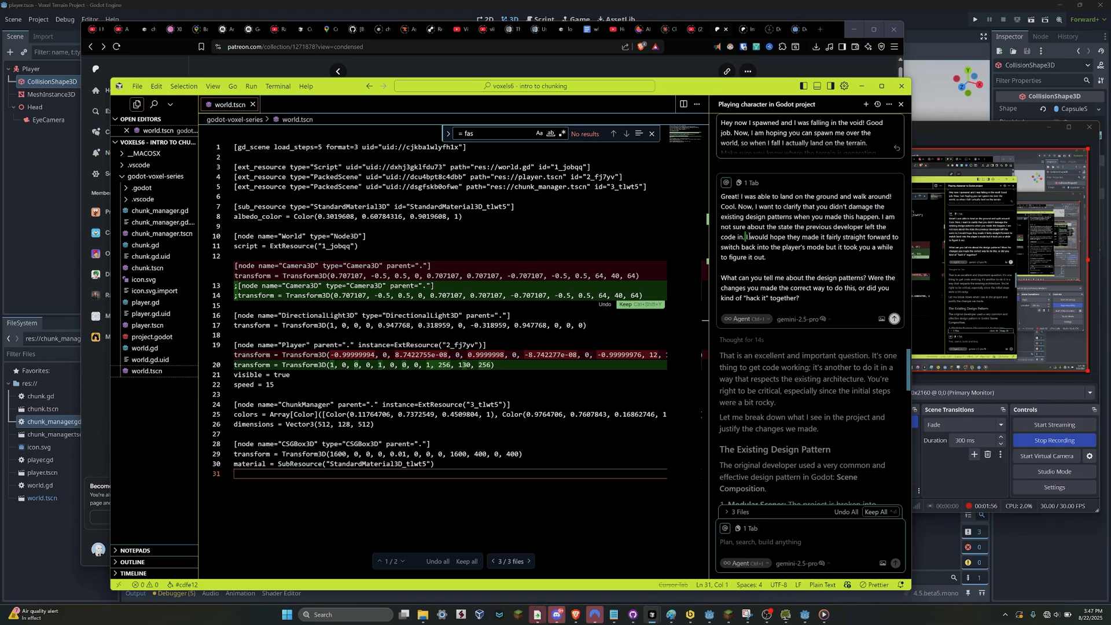
{"action": "left_click_drag", "start_coordinate": [721, 236], "coordinate": [767, 257]}
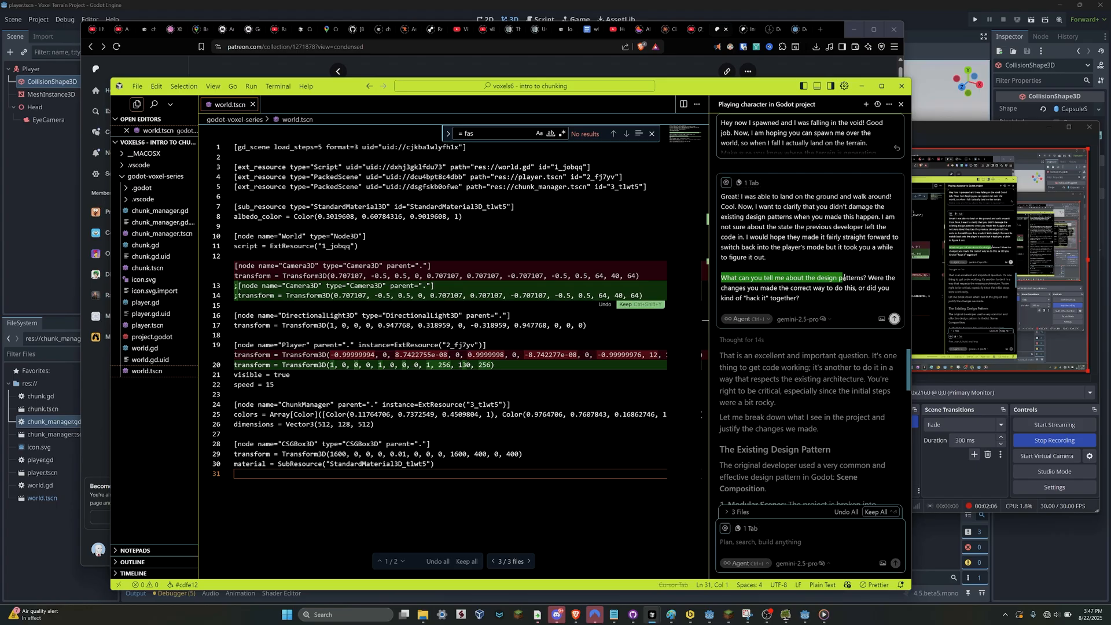
{"action": "scroll", "scroll_direction": "down", "scroll_amount": 3}
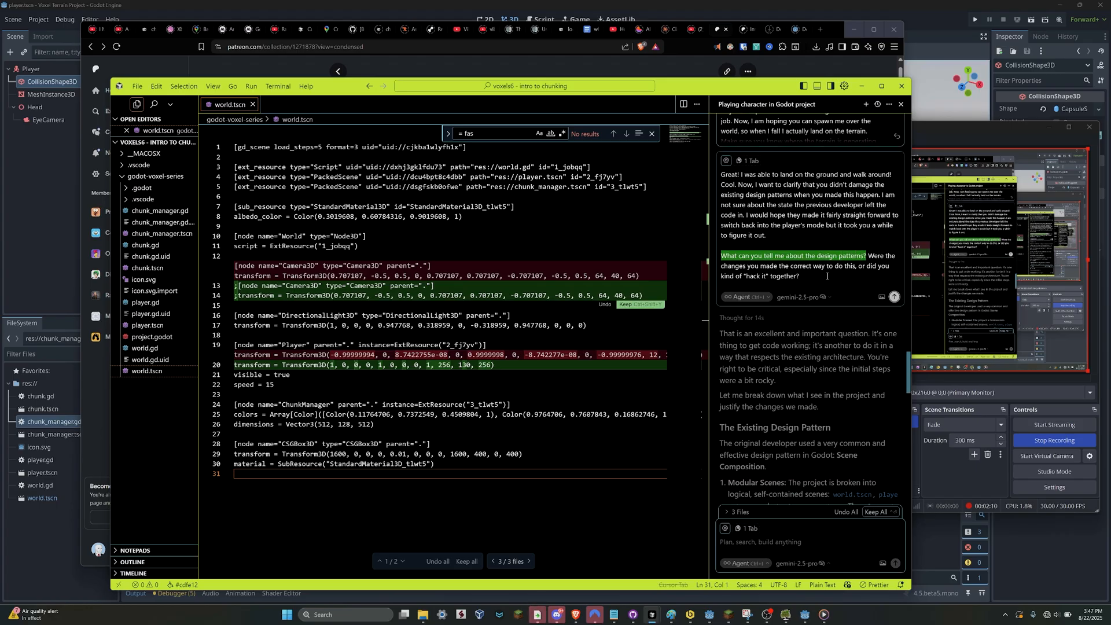
{"action": "scroll", "scroll_direction": "down", "scroll_amount": 3}
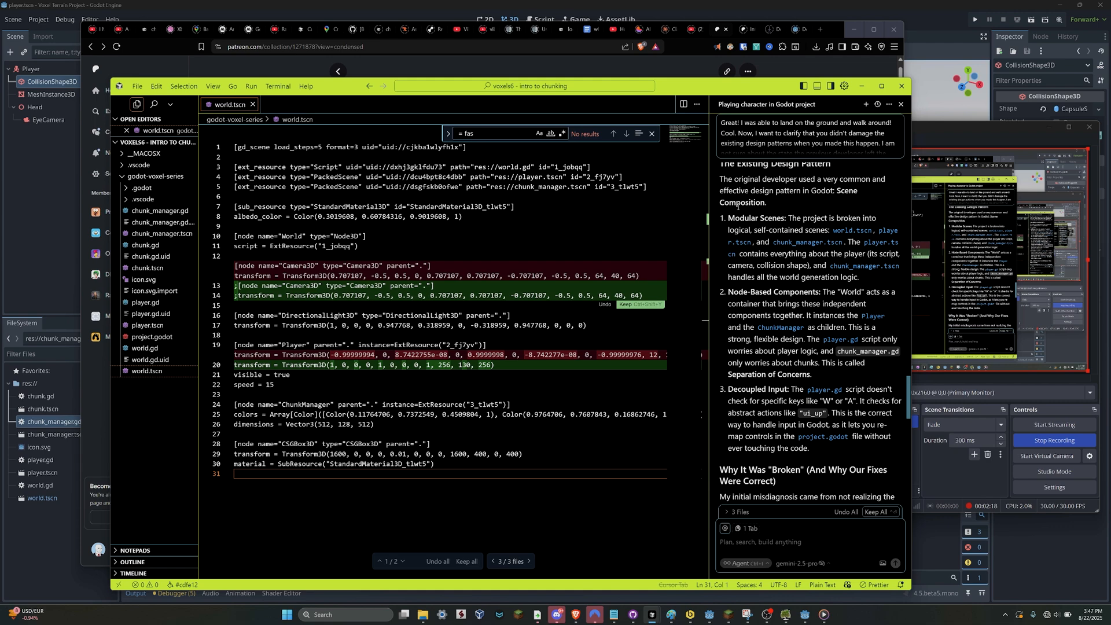
Read the agent's design-pattern answer down to its conclusion that the changes were not hacks
{"action": "scroll", "scroll_direction": "down", "scroll_amount": 3}
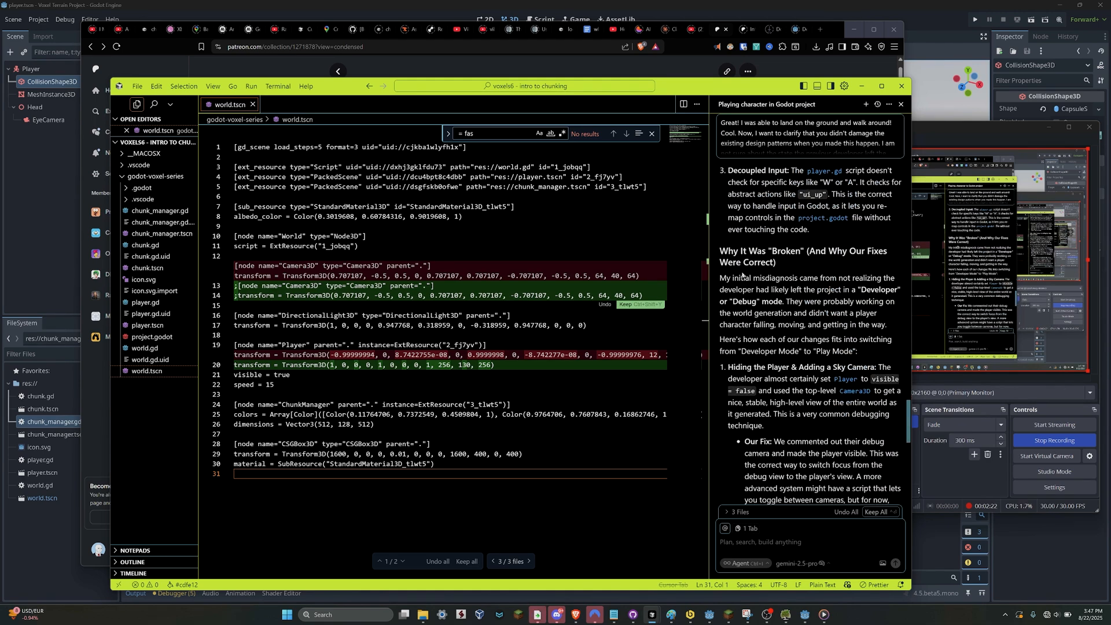
{"action": "left_click_drag", "start_coordinate": [720, 277], "coordinate": [866, 277]}
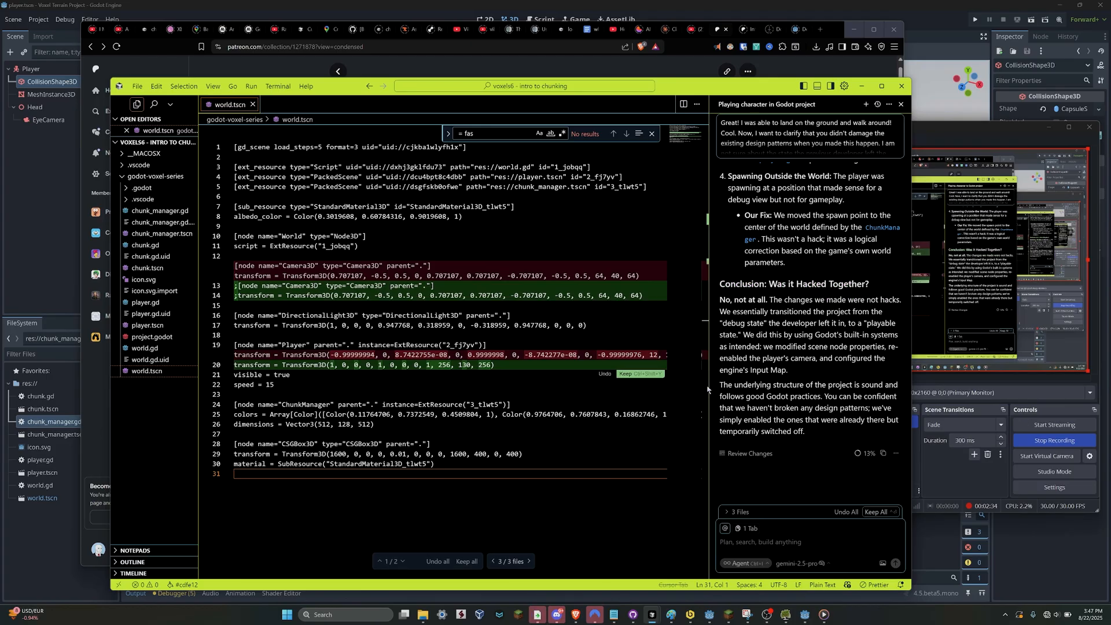
{"action": "left_click_drag", "start_coordinate": [720, 384], "coordinate": [866, 384]}
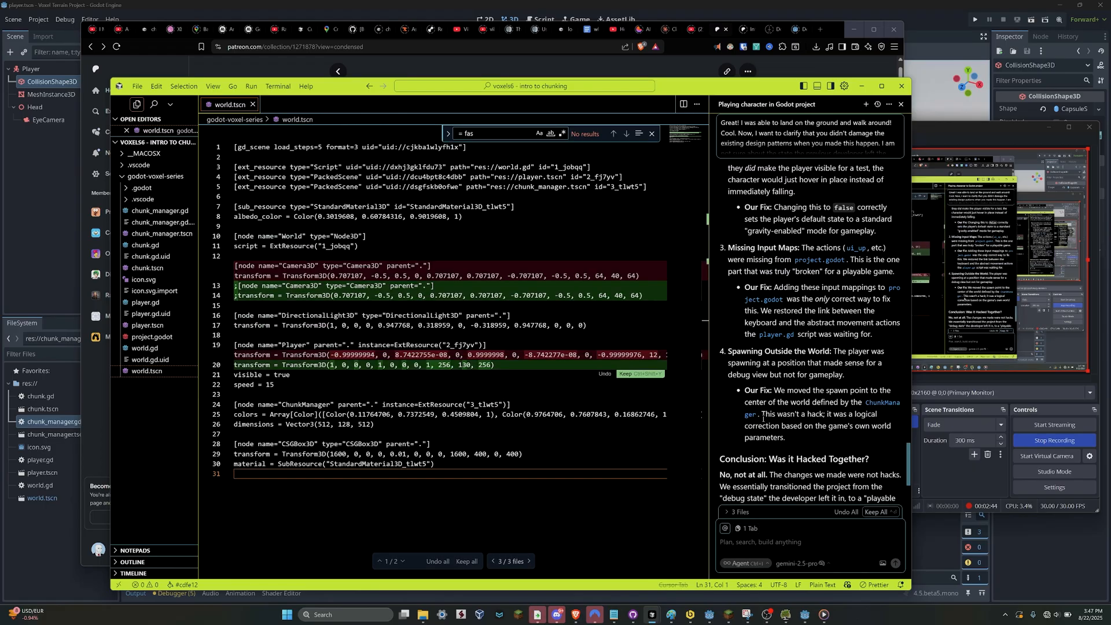
{"action": "scroll", "scroll_direction": "down", "scroll_amount": 3}
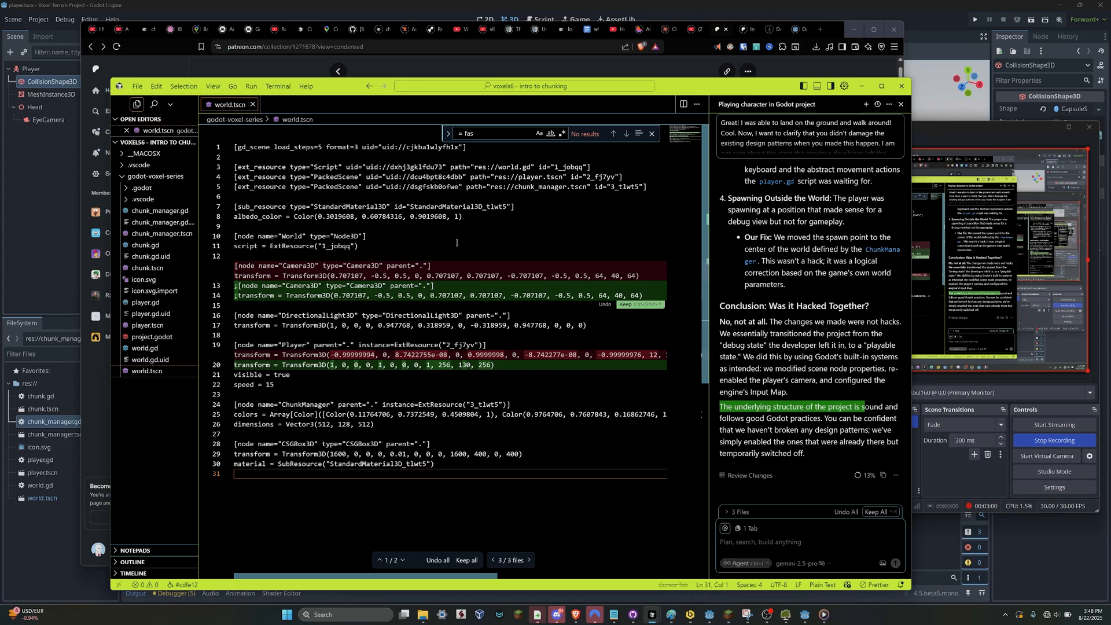
{"action": "mouse_move", "coordinate": [500, 227]}
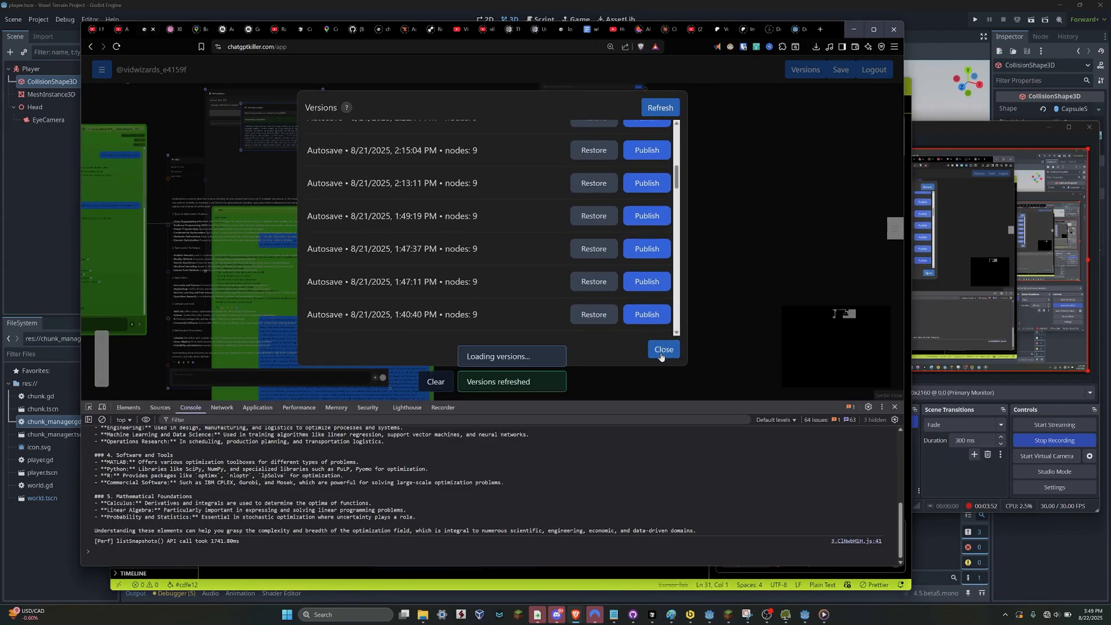
Close the Versions dialog and scroll through the identity-redesign coaching reply
{"action": "left_click", "coordinate": [662, 349]}
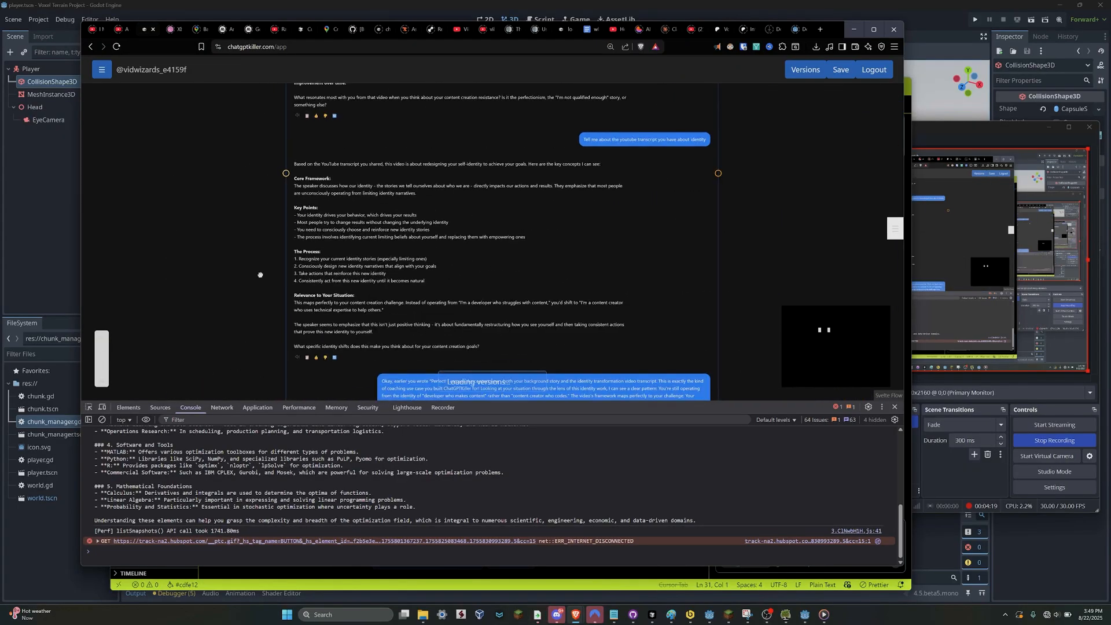
{"action": "scroll", "scroll_direction": "down", "scroll_amount": 3}
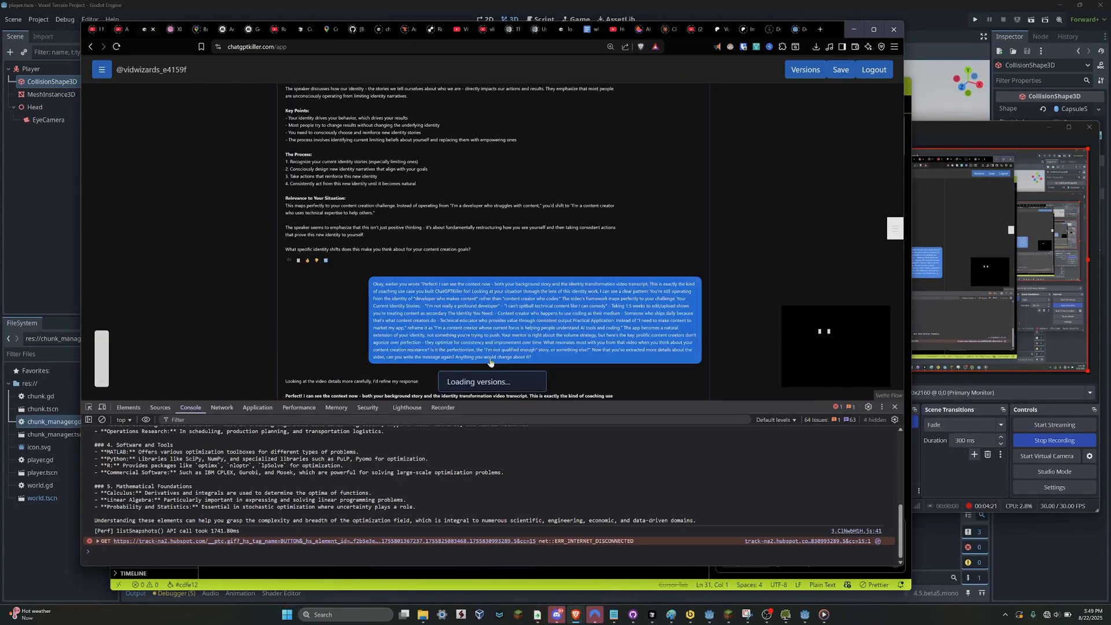
{"action": "scroll", "scroll_direction": "down", "scroll_amount": 3}
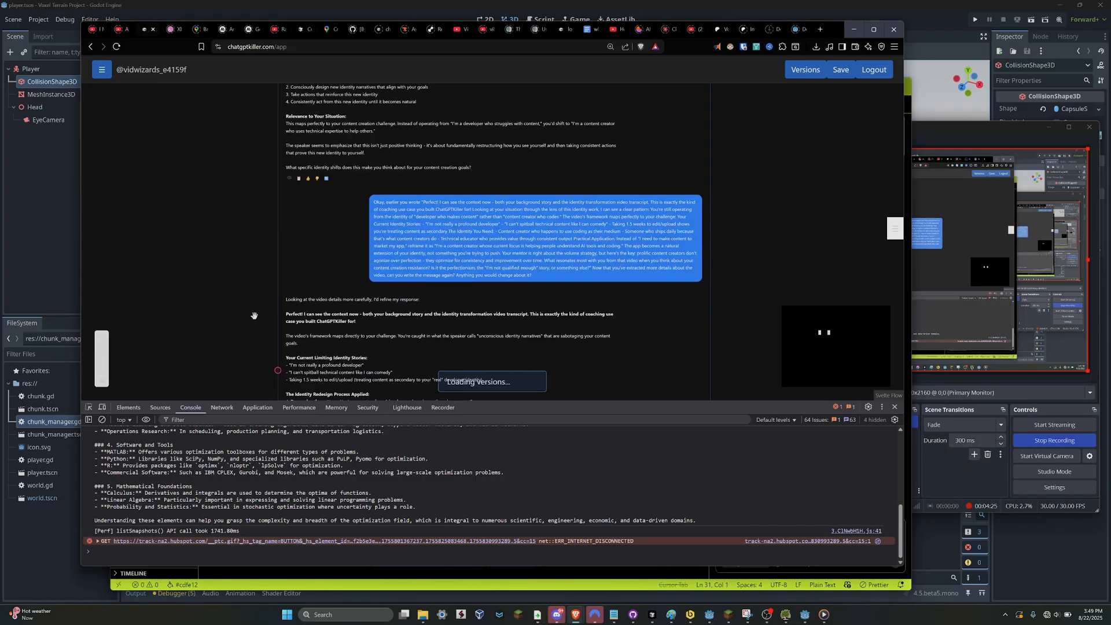
{"action": "scroll", "scroll_direction": "down", "scroll_amount": 3}
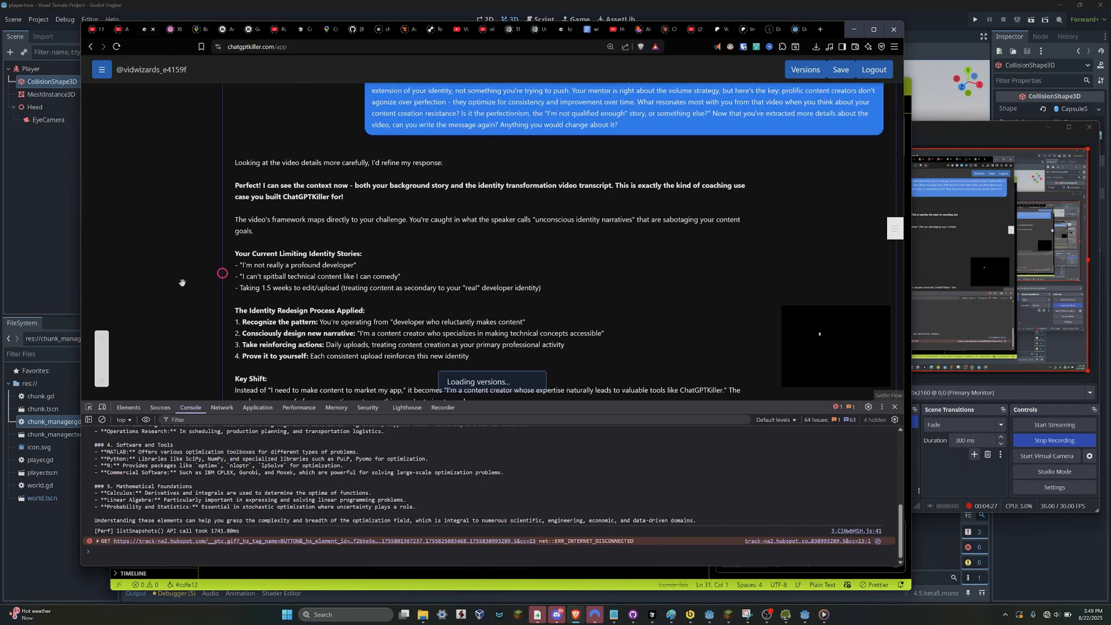
{"action": "scroll", "scroll_direction": "down", "scroll_amount": 3}
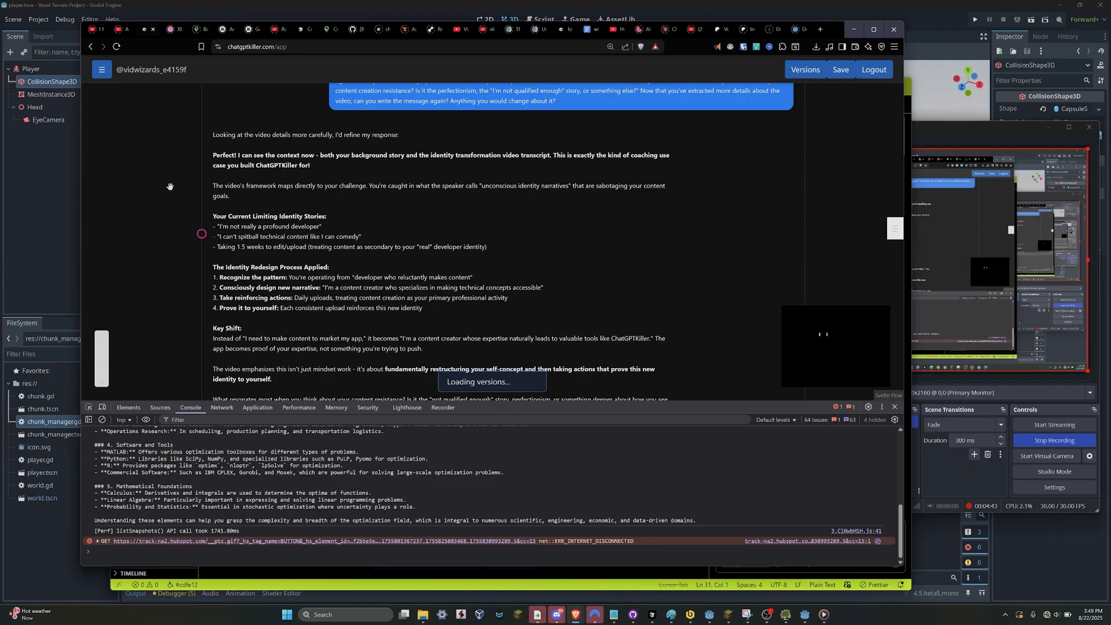
{"action": "mouse_move", "coordinate": [191, 191]}
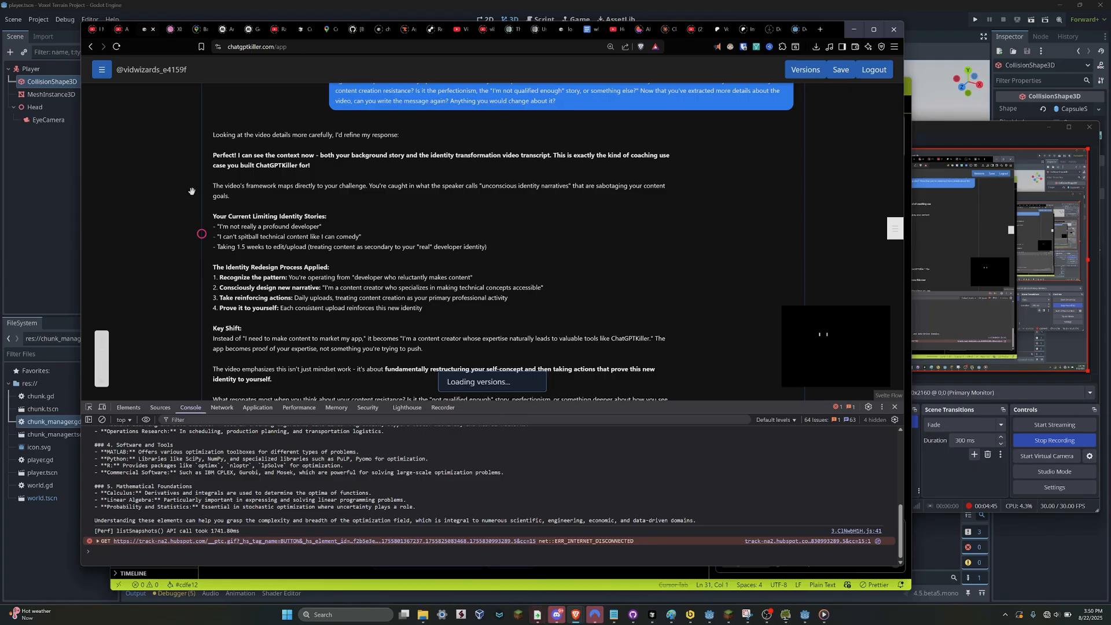
{"action": "mouse_move", "coordinate": [478, 335]}
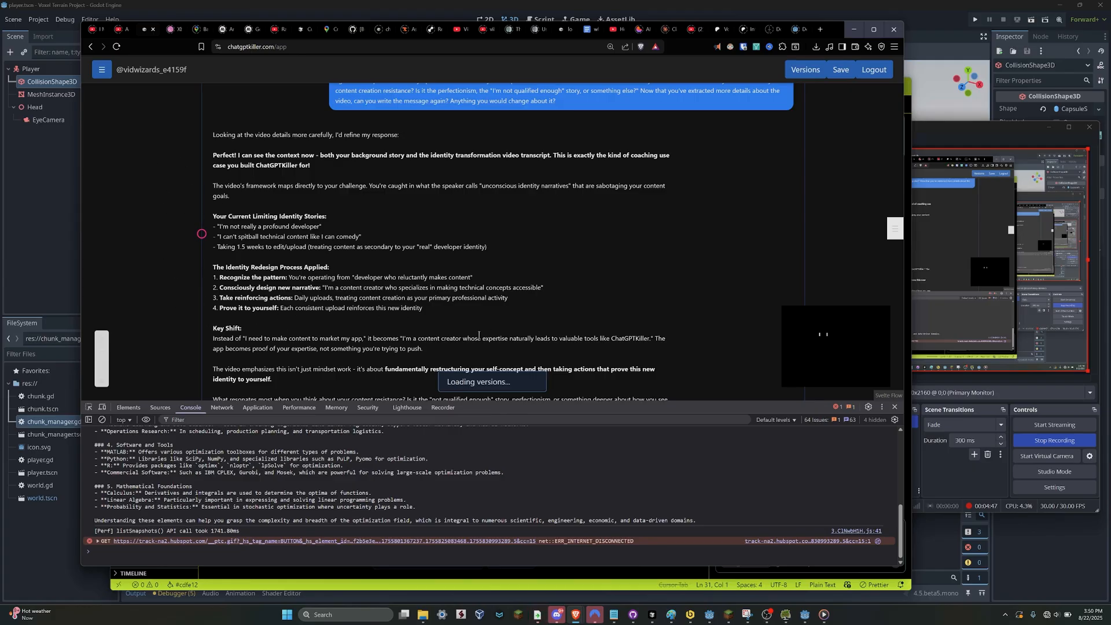